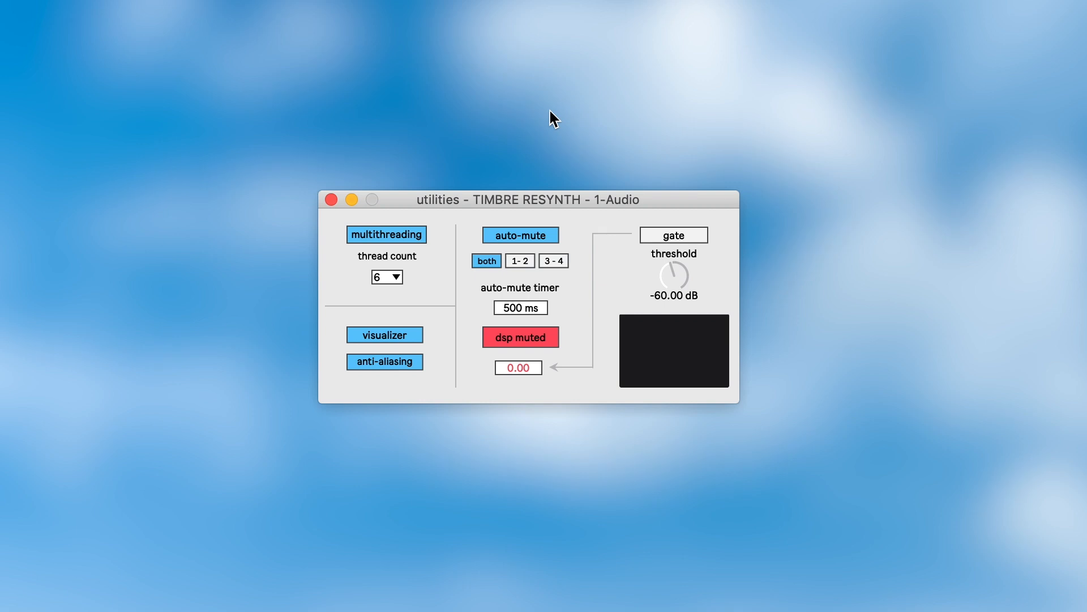
mouse_move(510, 179)
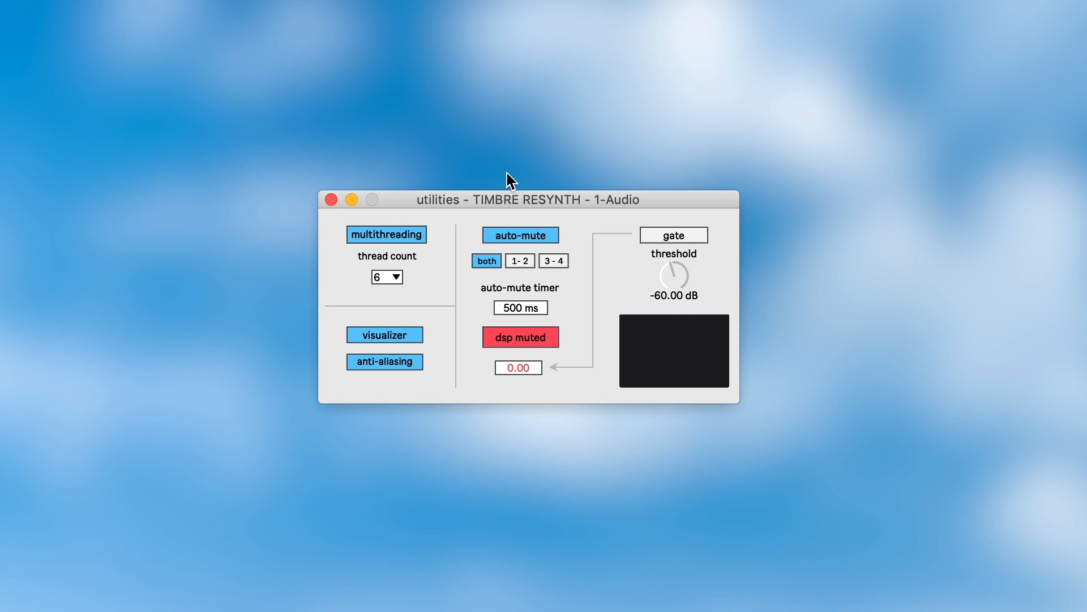
mouse_move(398, 241)
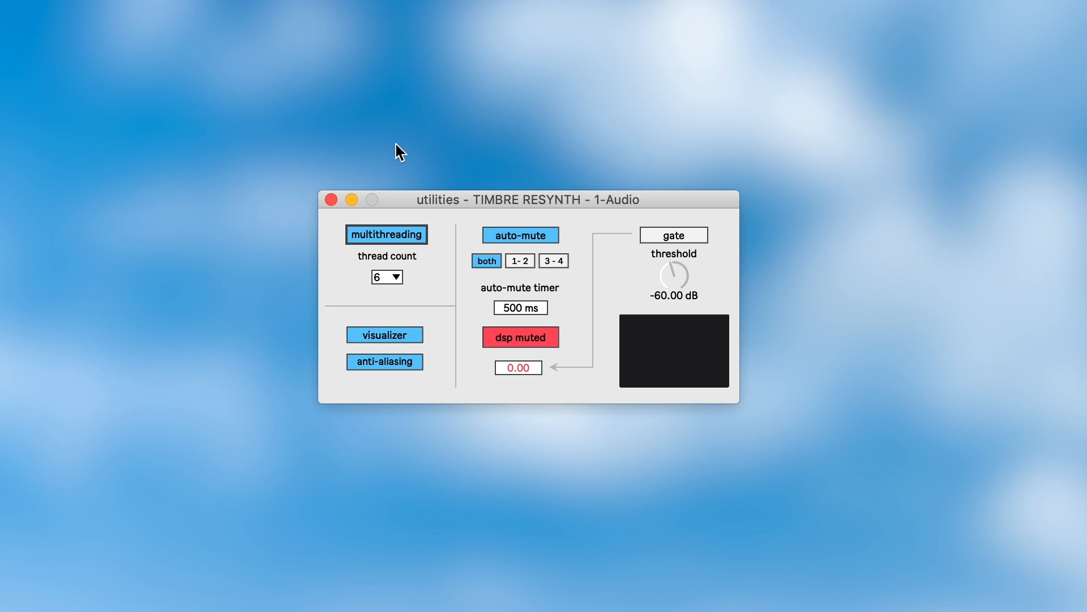
mouse_move(453, 266)
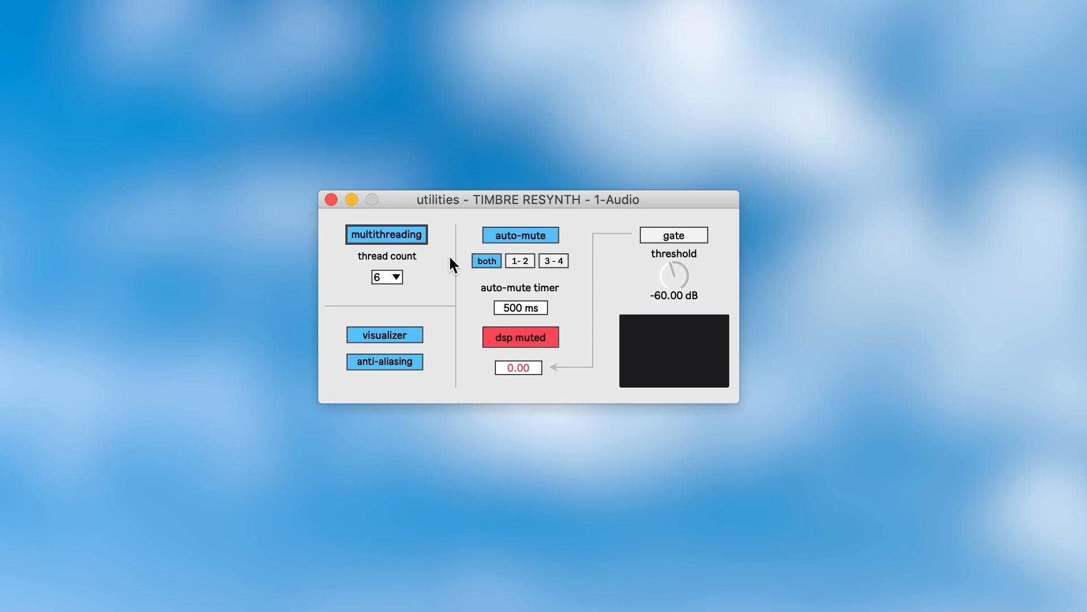
mouse_move(387, 136)
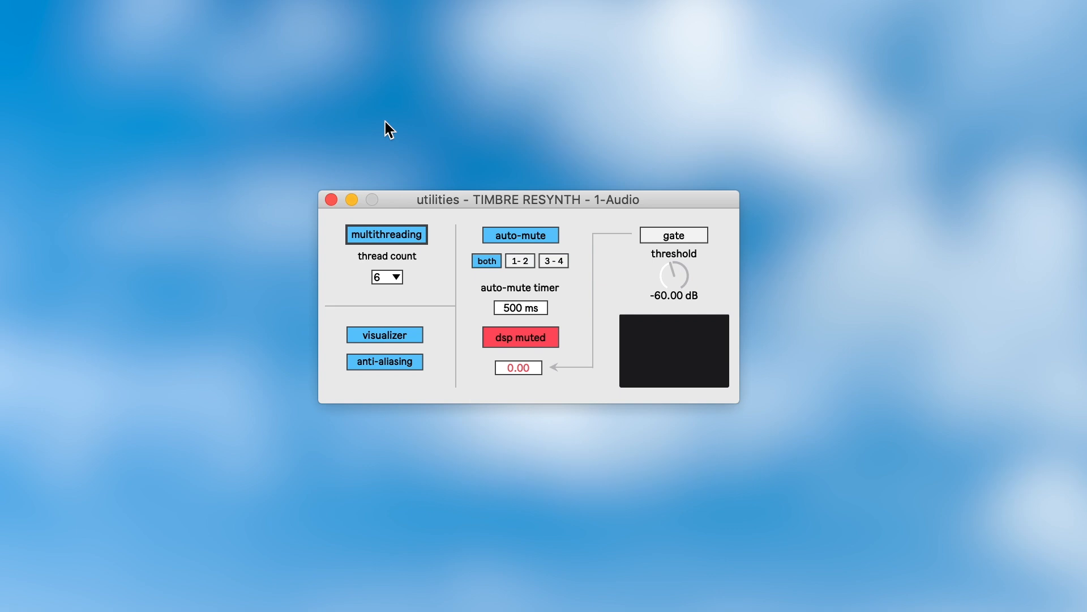
mouse_move(414, 130)
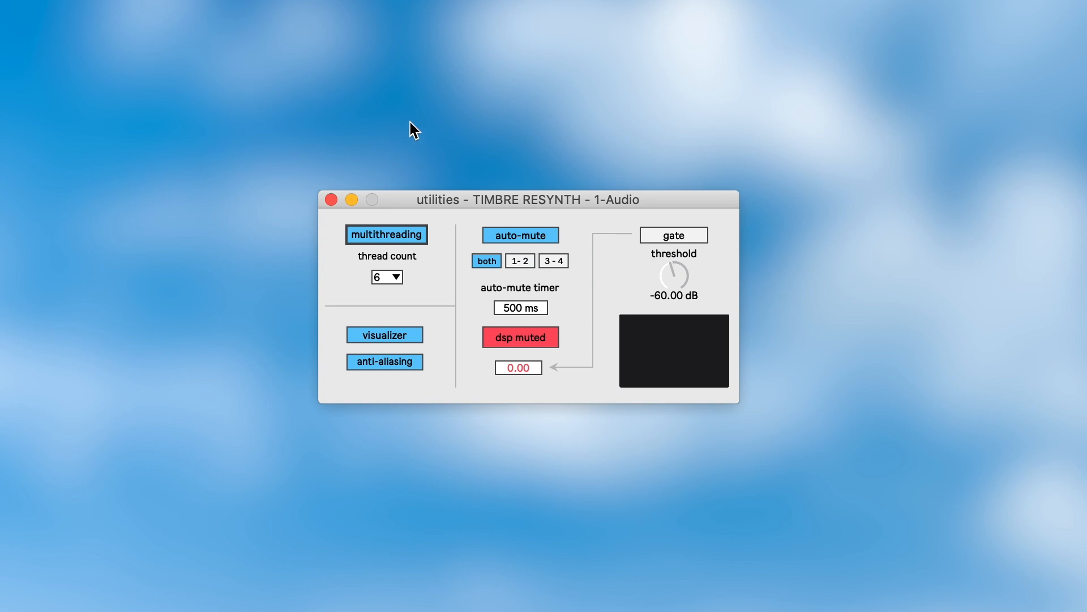
mouse_move(509, 207)
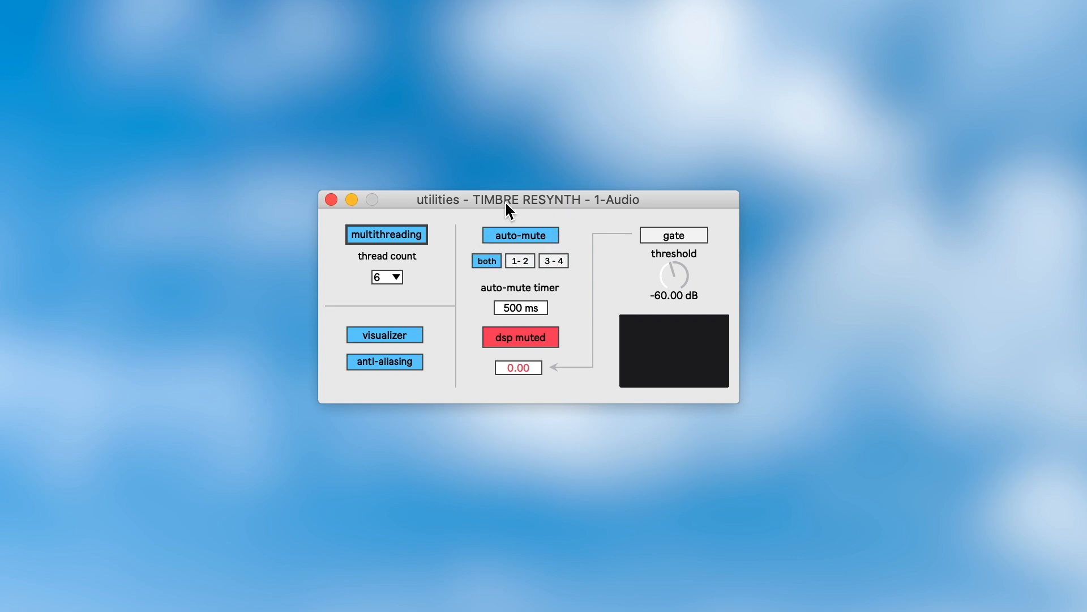
mouse_move(509, 205)
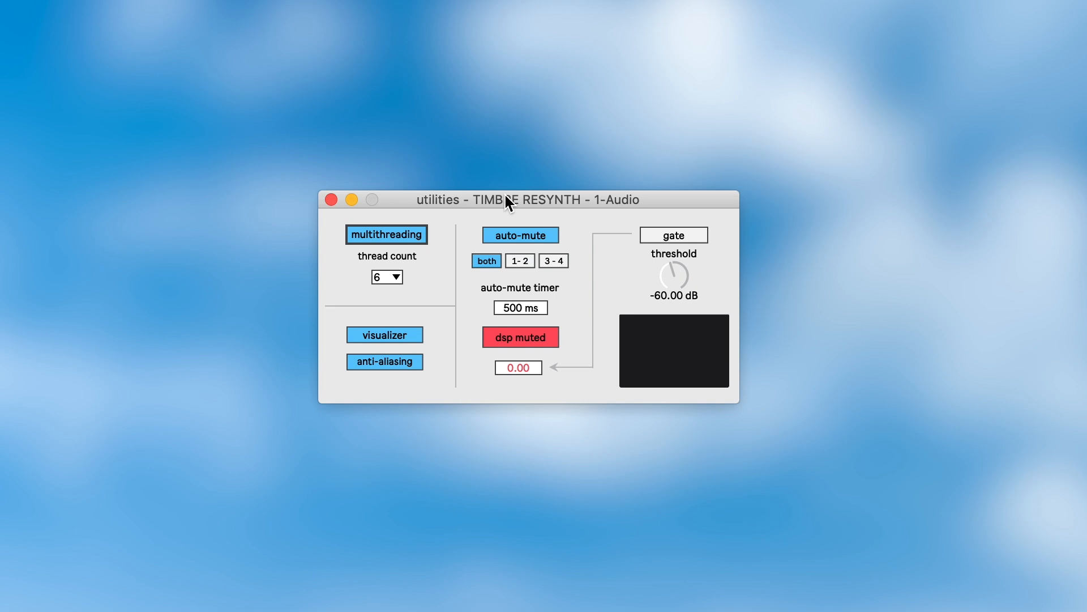
mouse_move(496, 318)
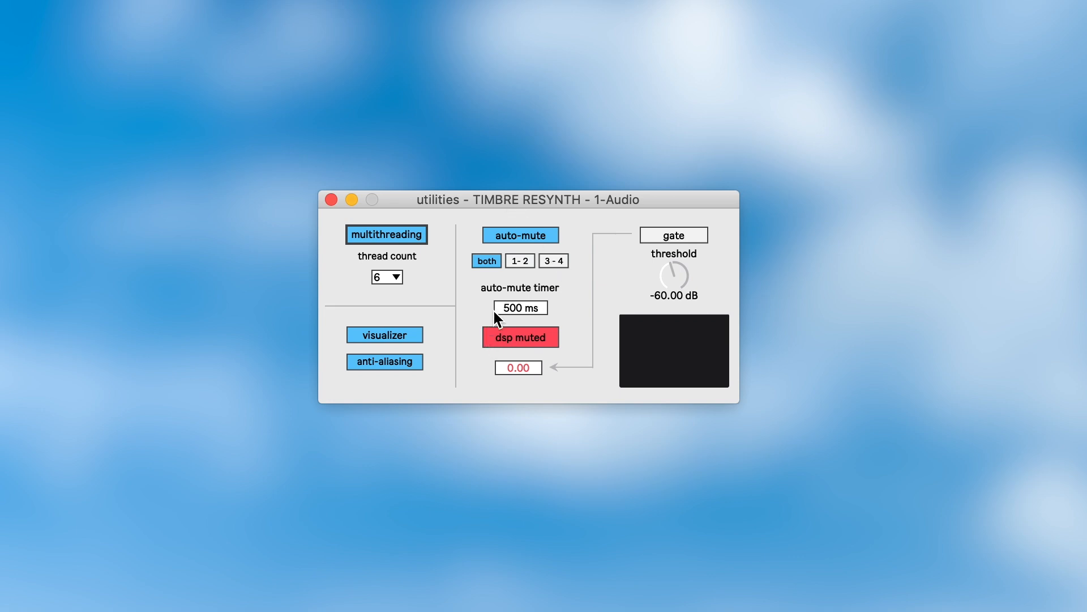
mouse_move(401, 343)
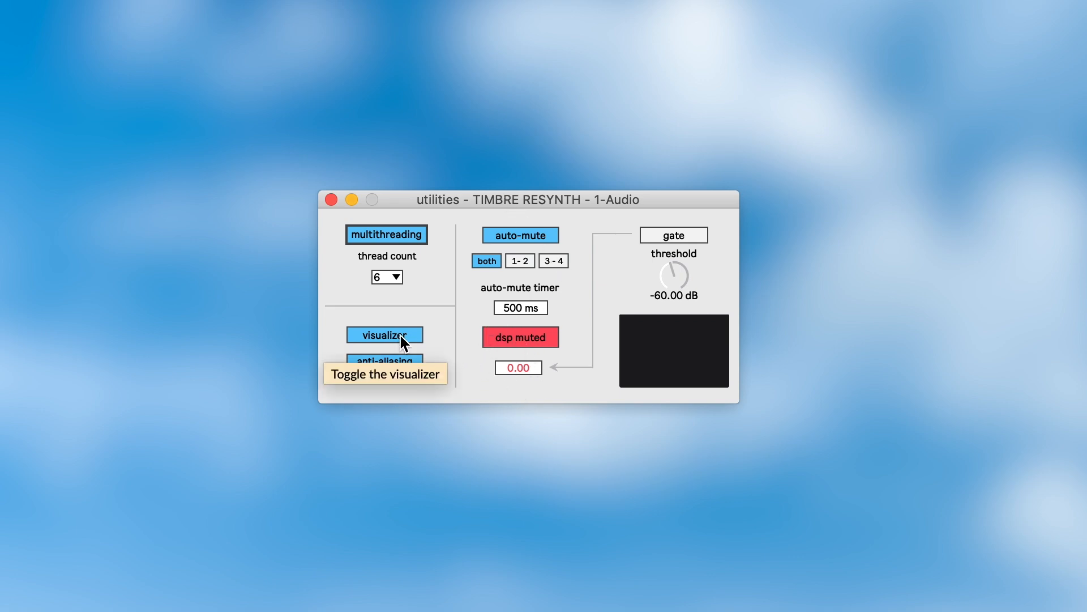
mouse_move(463, 322)
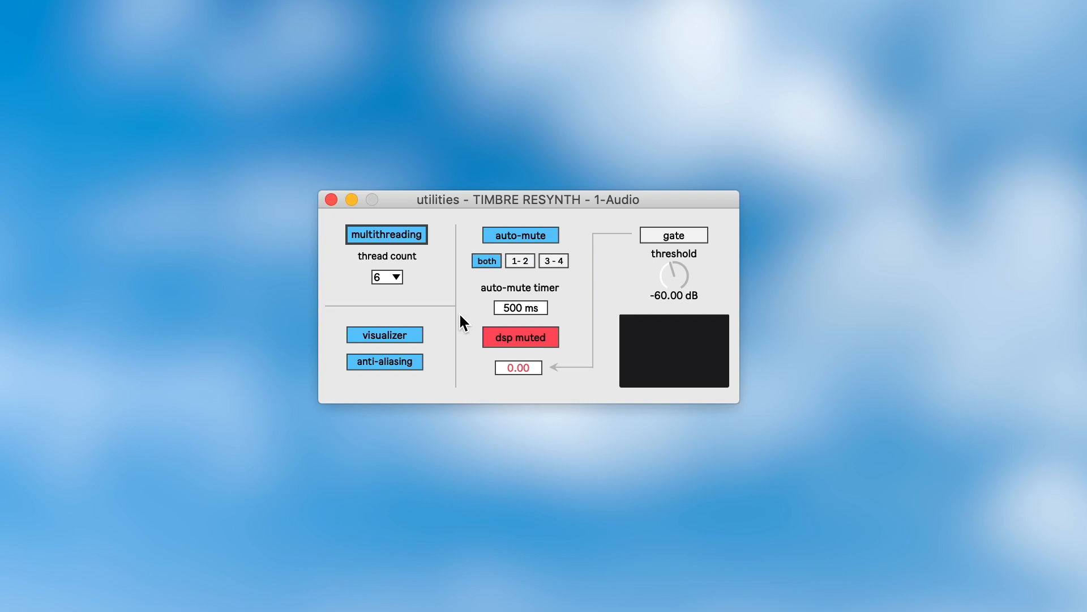
mouse_move(506, 322)
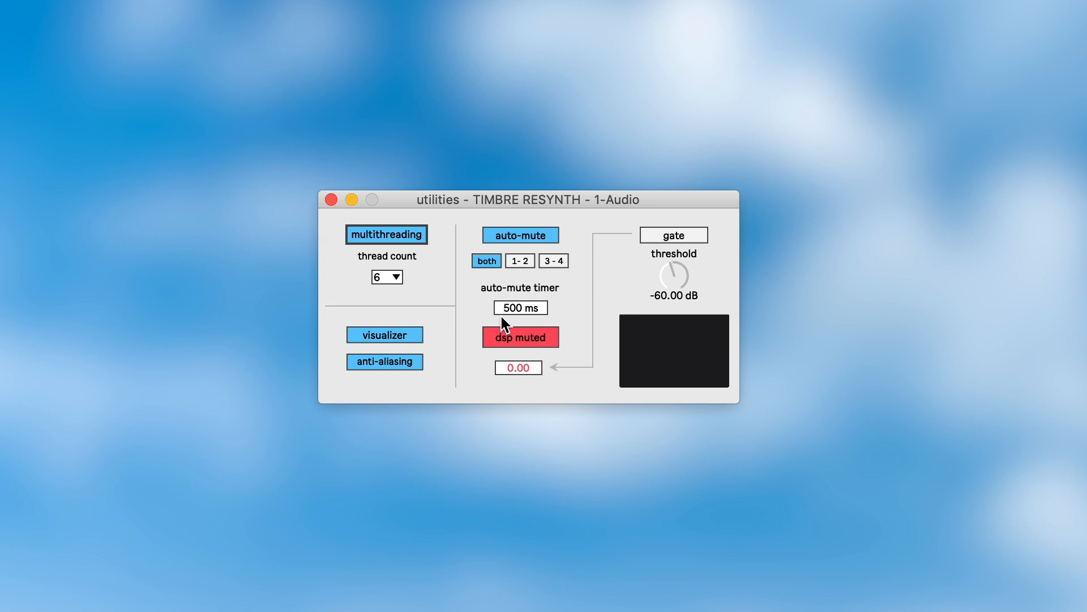
mouse_move(563, 302)
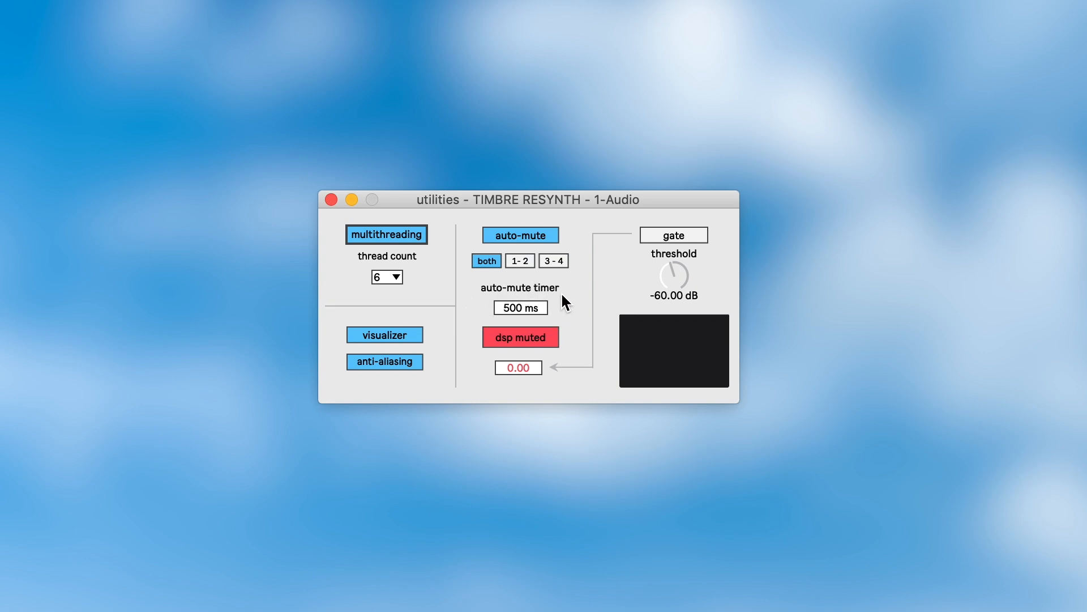
mouse_move(567, 269)
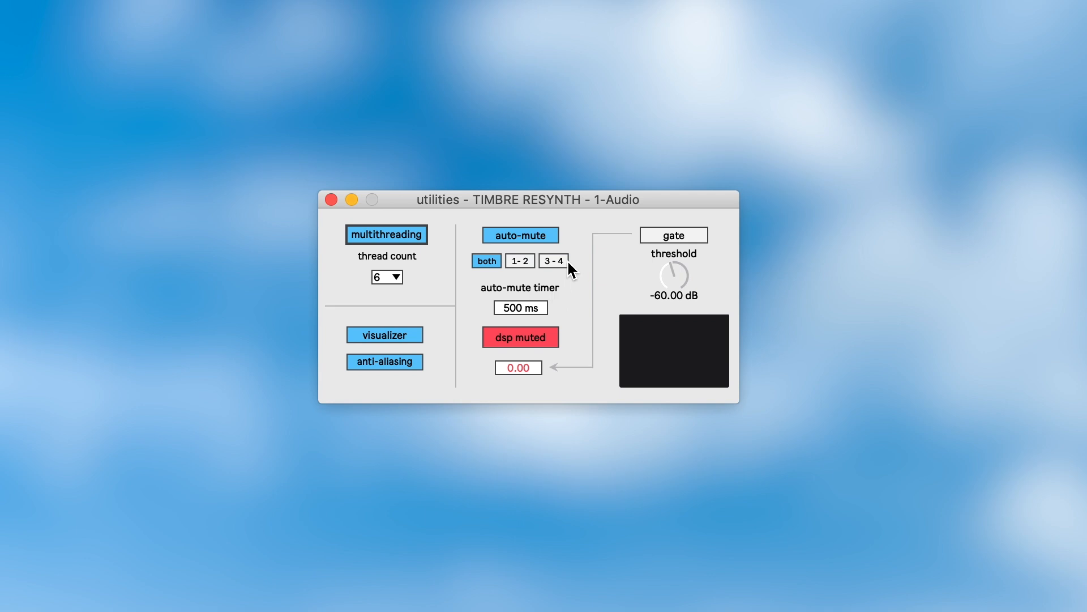
mouse_move(461, 231)
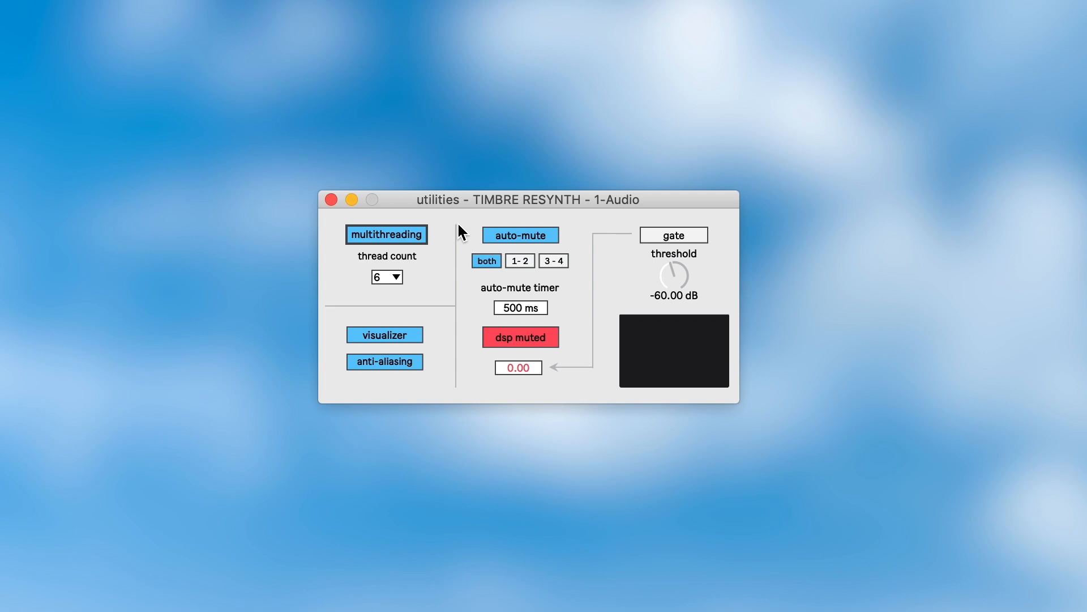
mouse_move(673, 234)
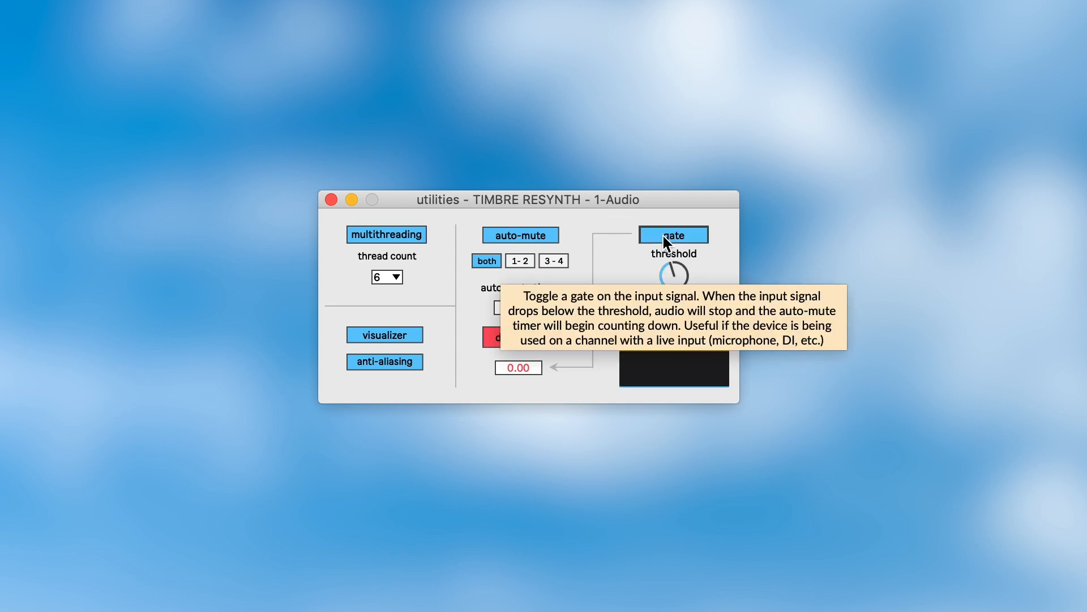
mouse_move(600, 228)
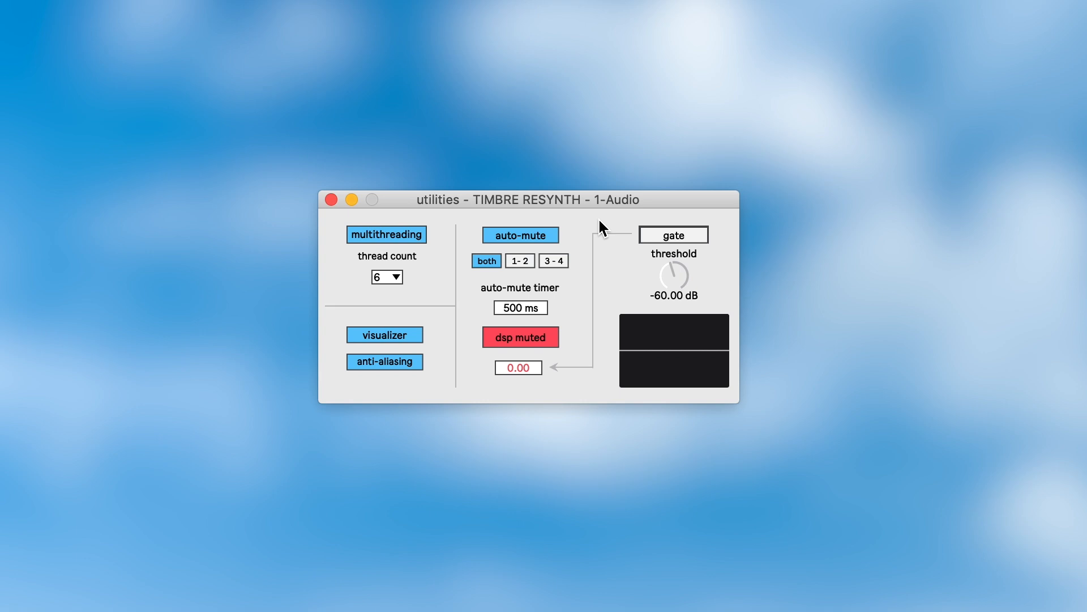
mouse_move(594, 257)
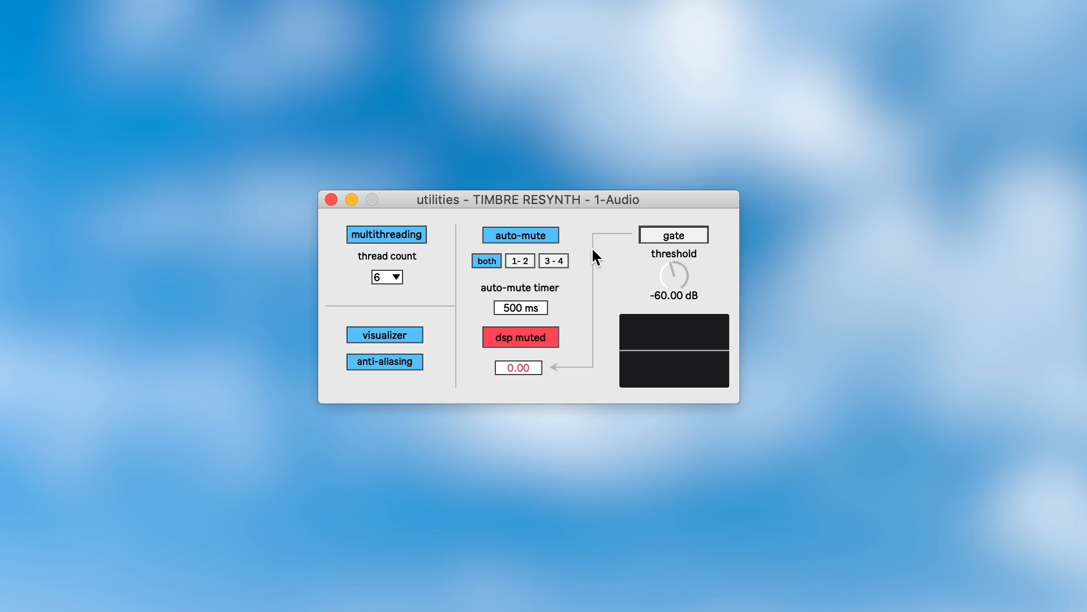
mouse_move(578, 225)
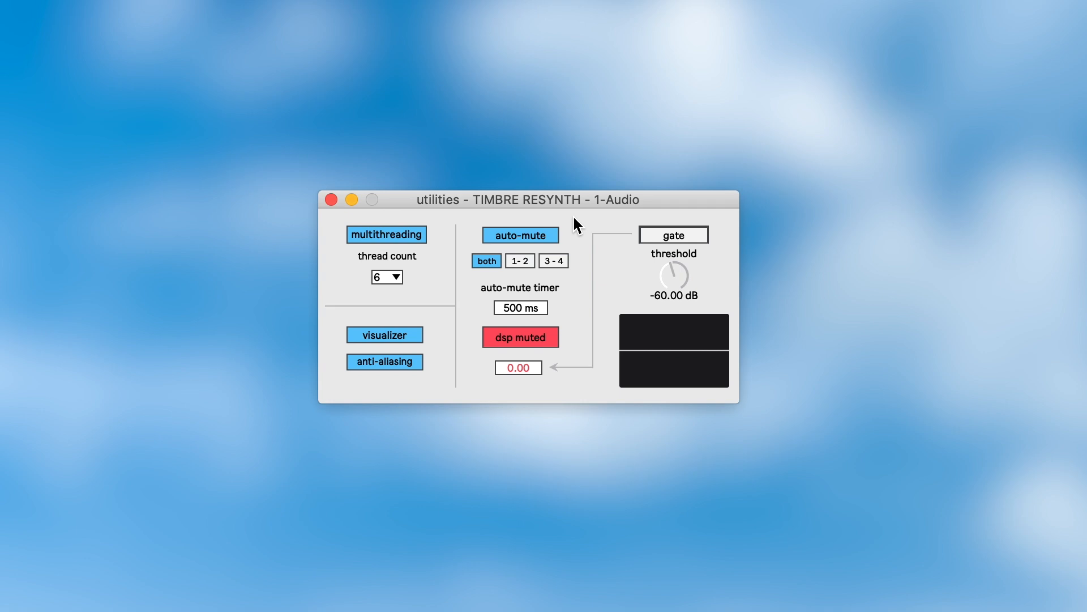
mouse_move(356, 307)
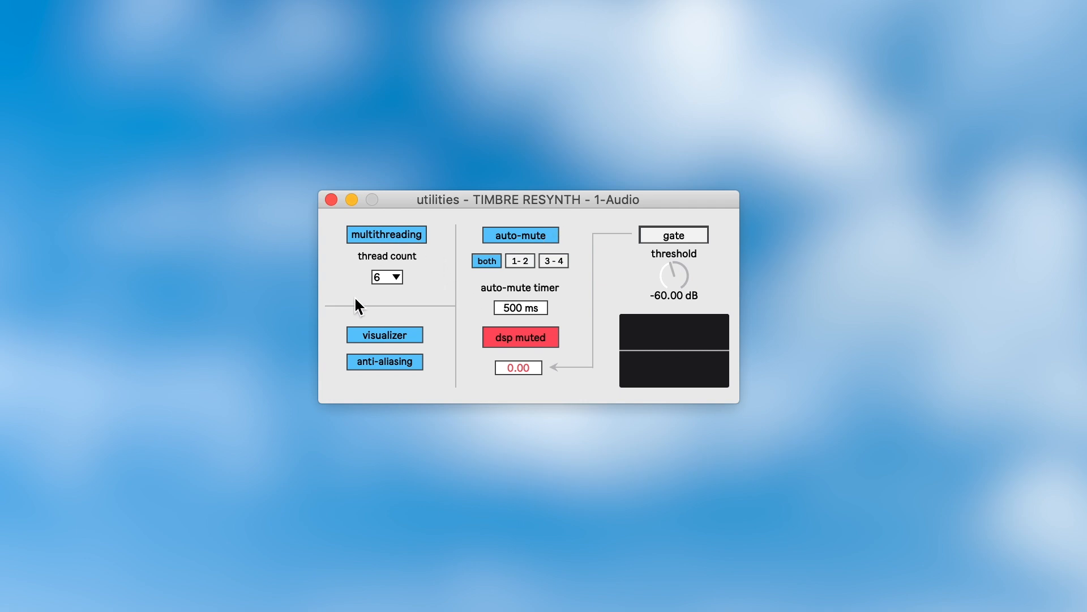
mouse_move(347, 347)
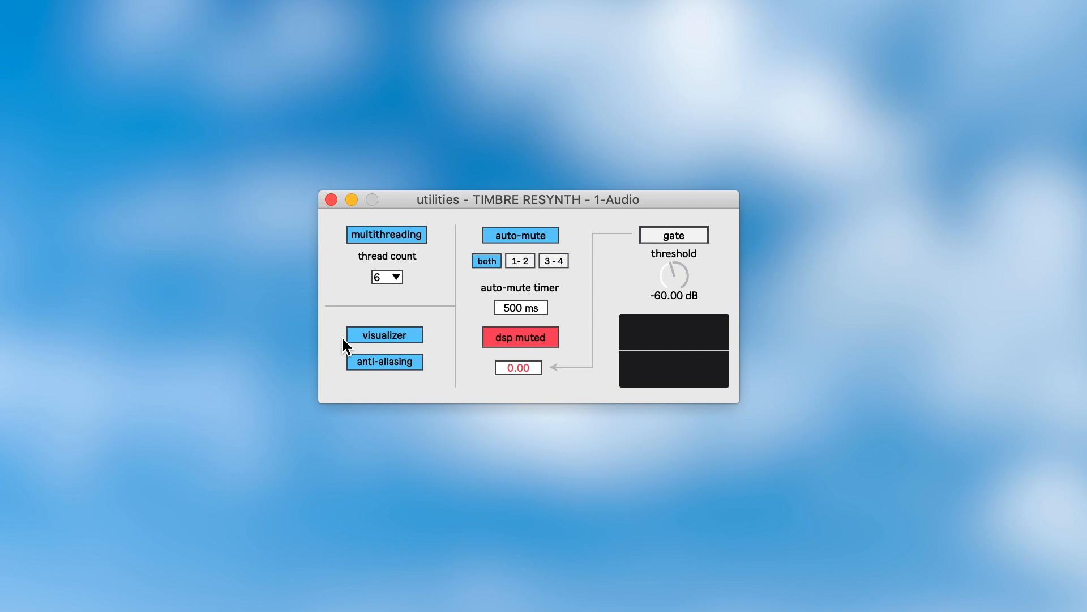
mouse_move(370, 312)
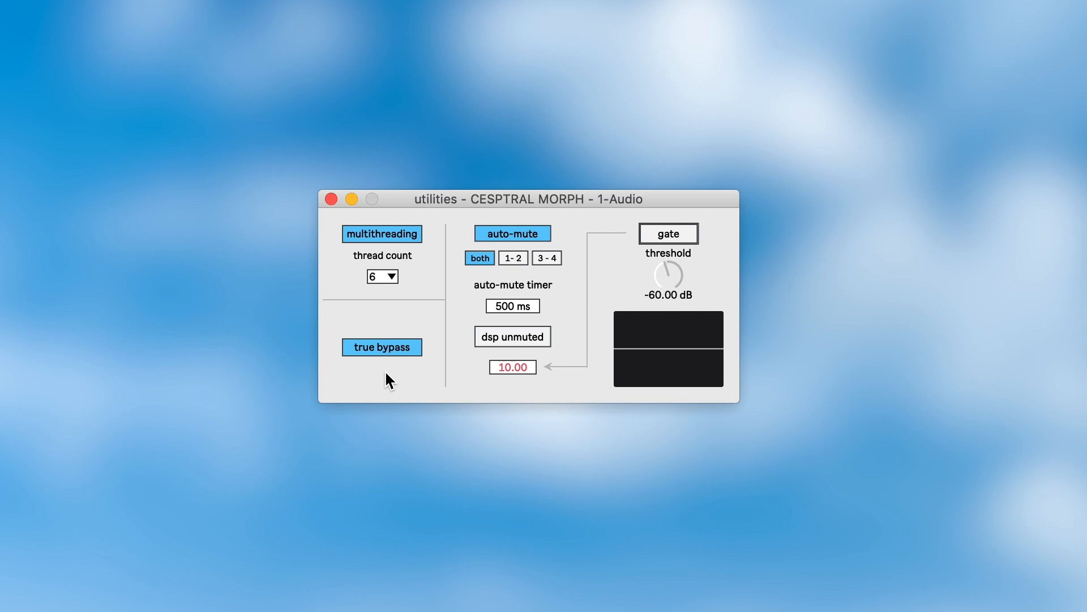
mouse_move(513, 406)
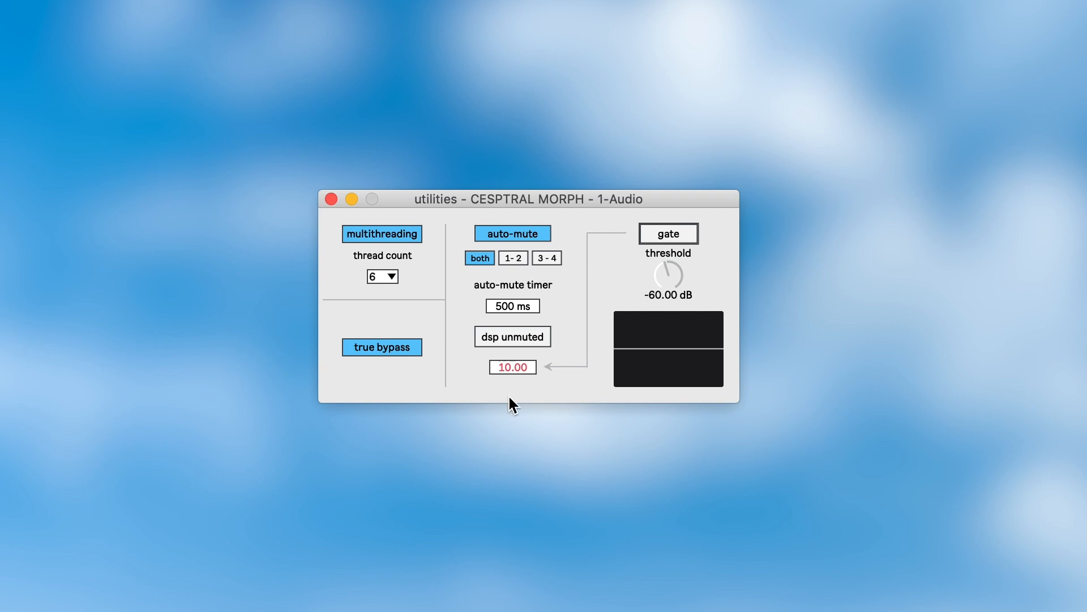
mouse_move(569, 313)
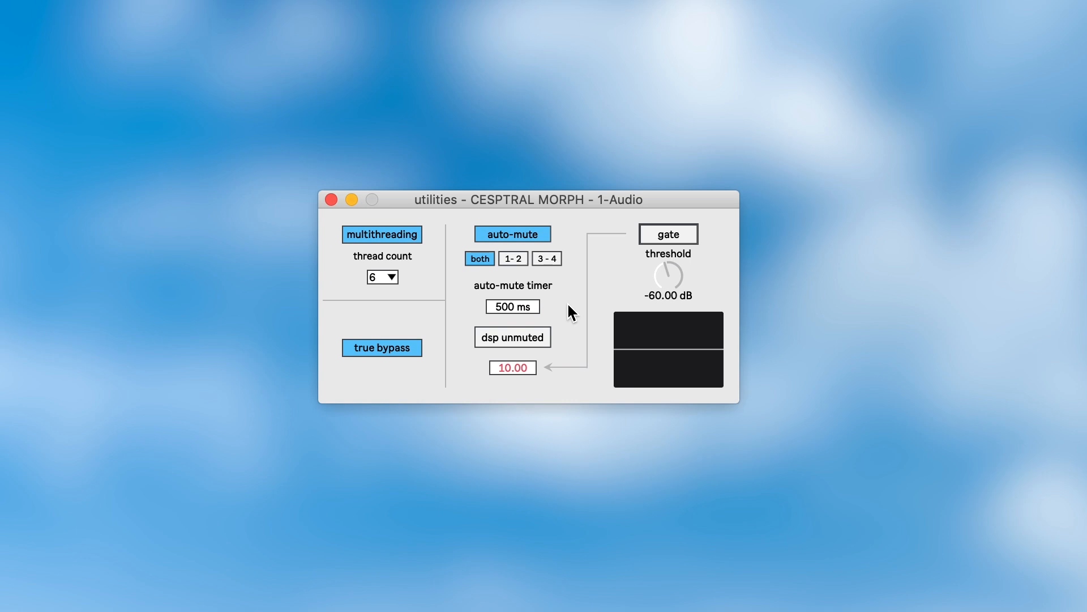
mouse_move(512, 306)
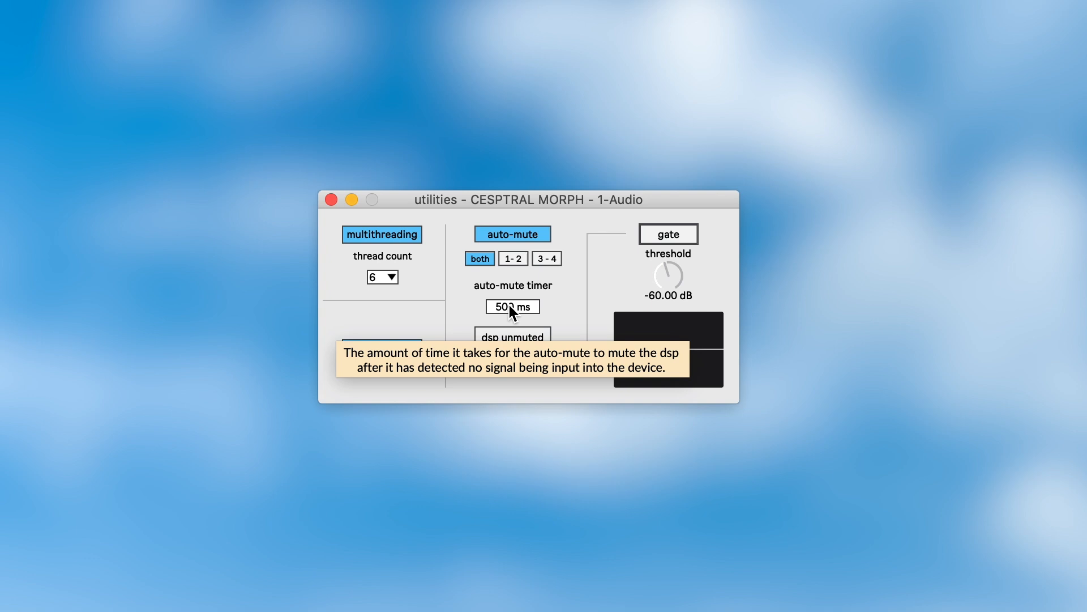
mouse_move(568, 300)
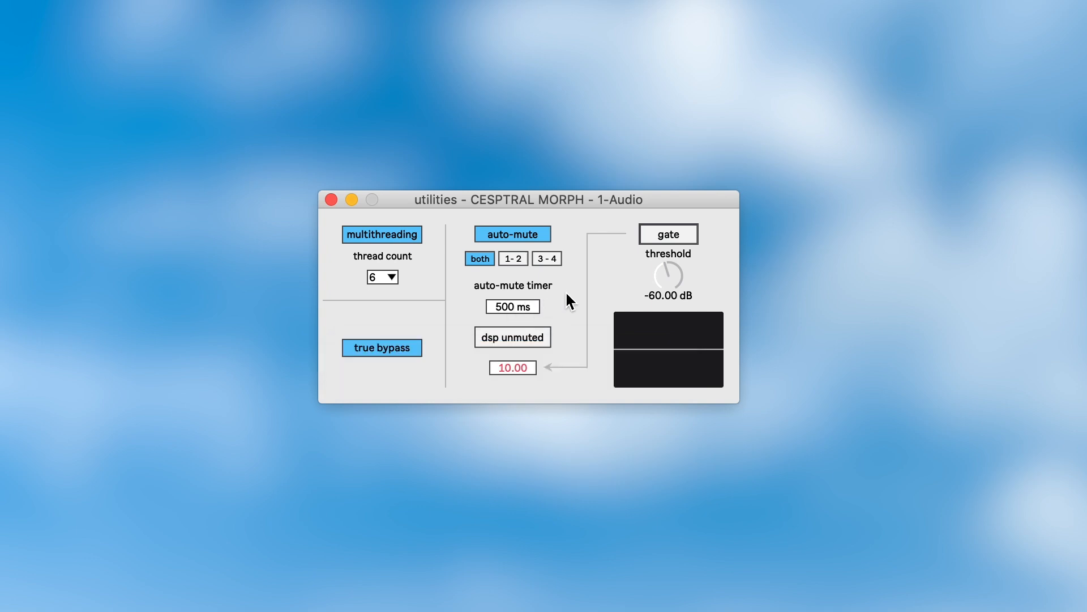